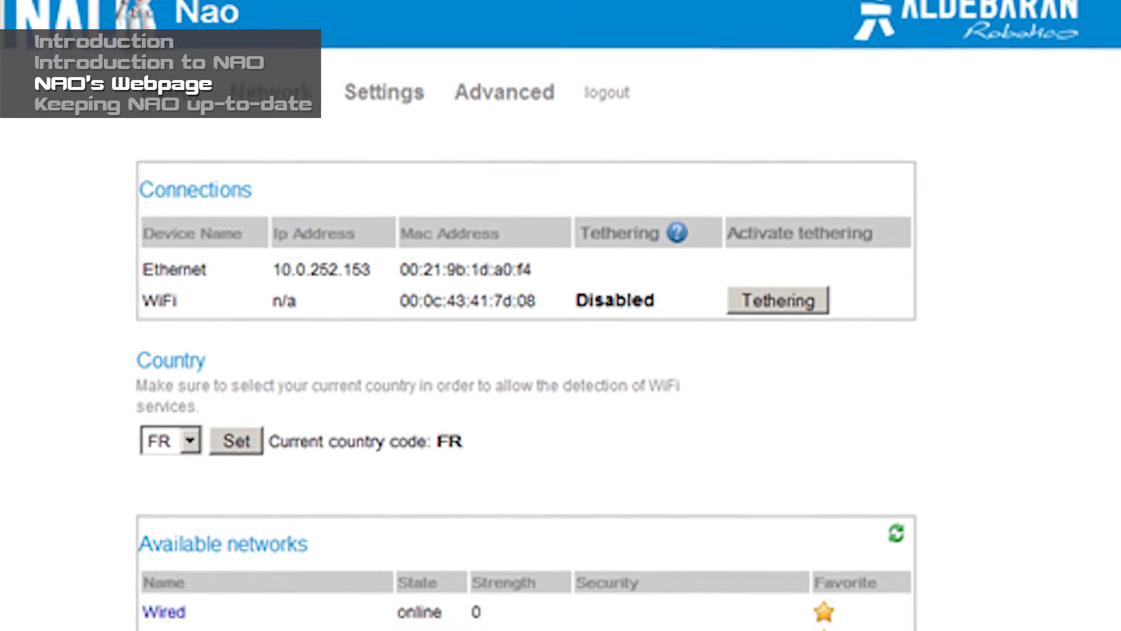
Scroll the Network tab past Connections and Country to the Available networks list
scroll("down", 3)
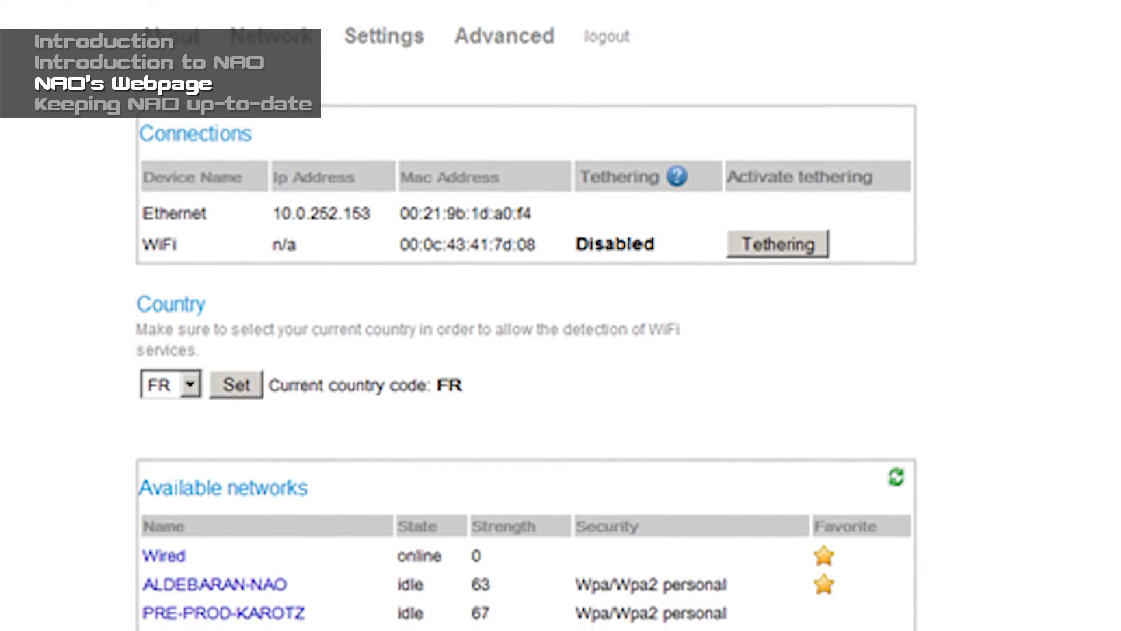
scroll("down", 3)
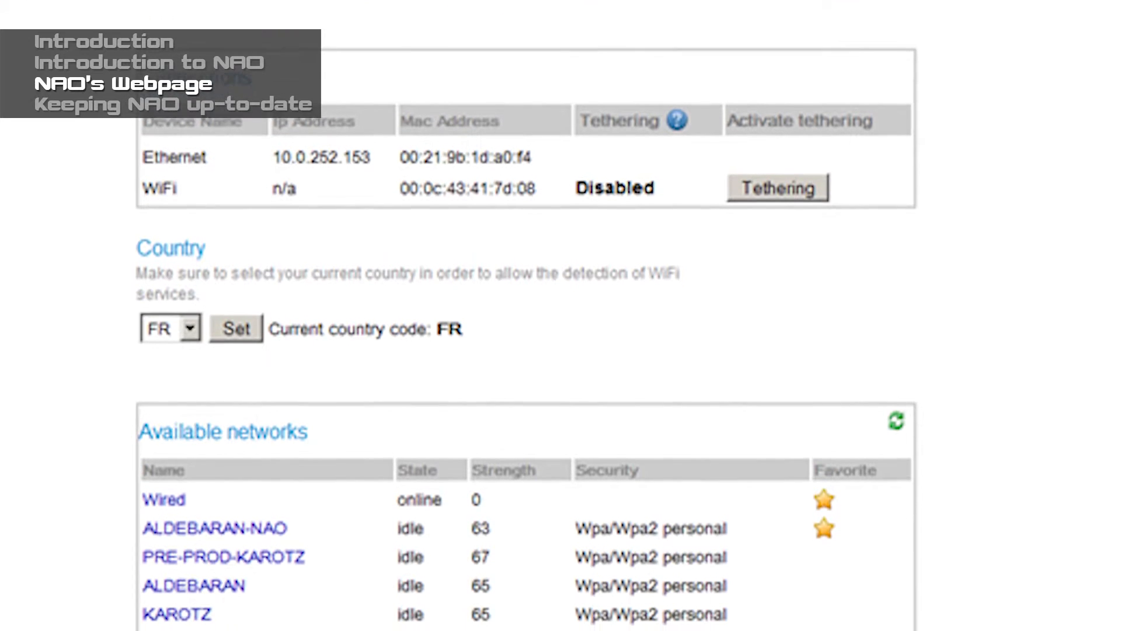
scroll("up", 3)
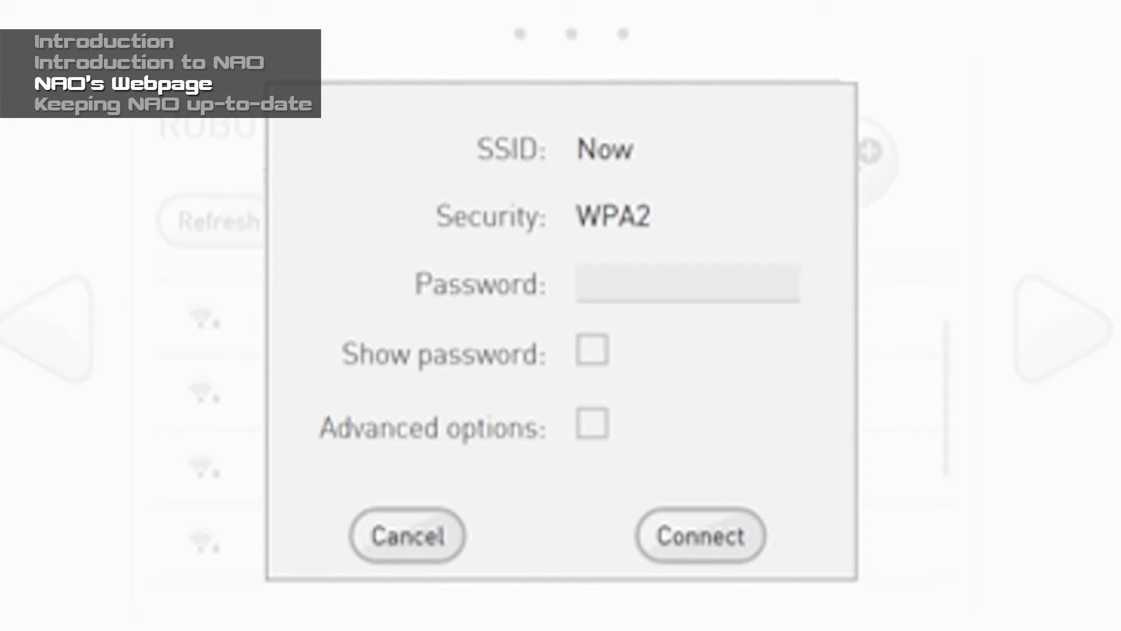
Connect to the WPA2 network 'Now' through a manual proxy on port 8080
left_click(592, 424)
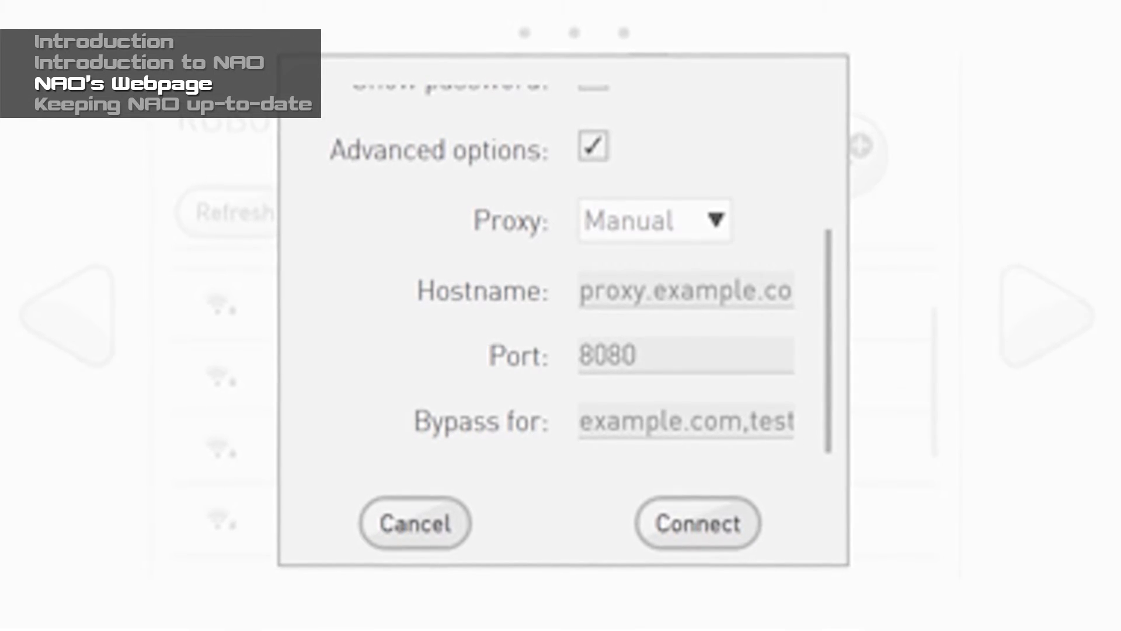
left_click(415, 523)
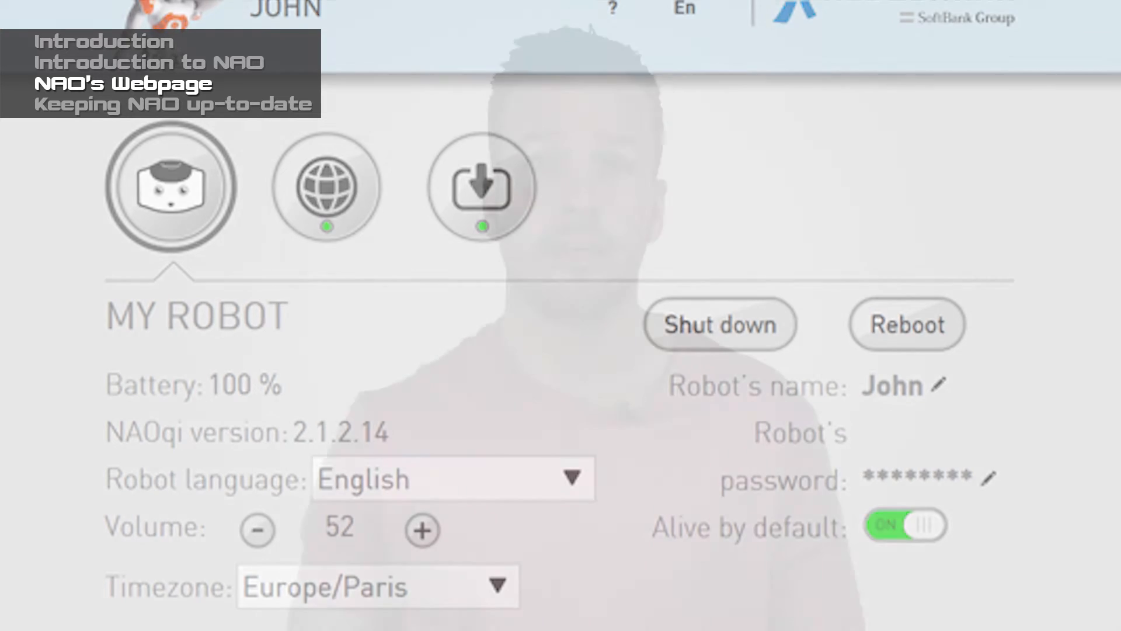
Open the My Robot page showing battery, NAOqi version, language, volume and timezone
left_click(481, 187)
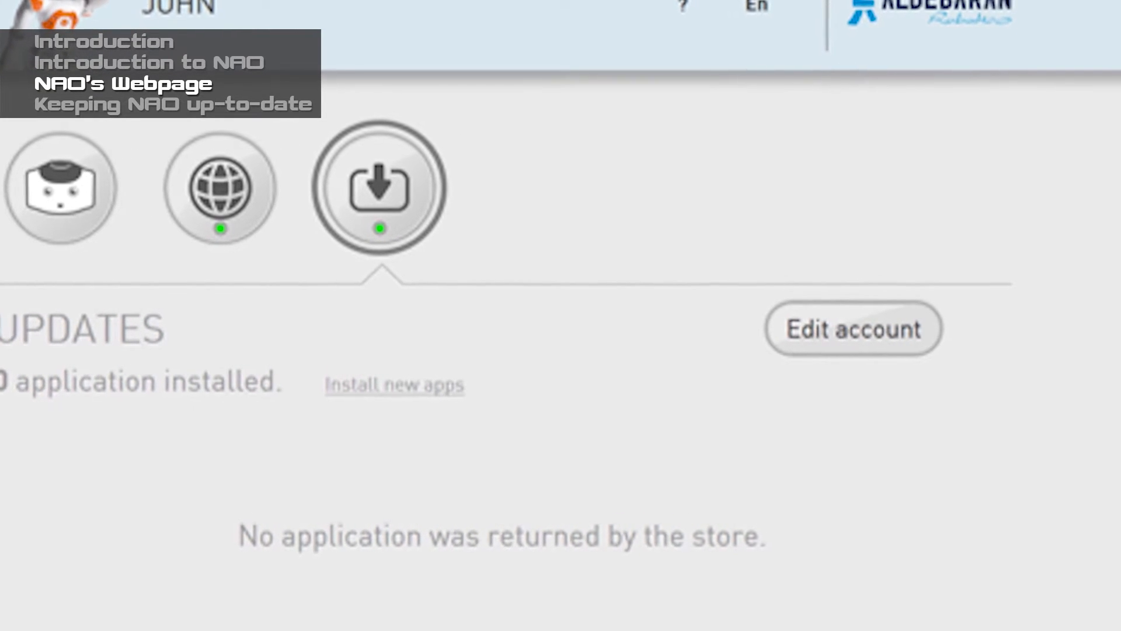
On the Updates page, open the form to link an Aldebaran account
left_click(852, 328)
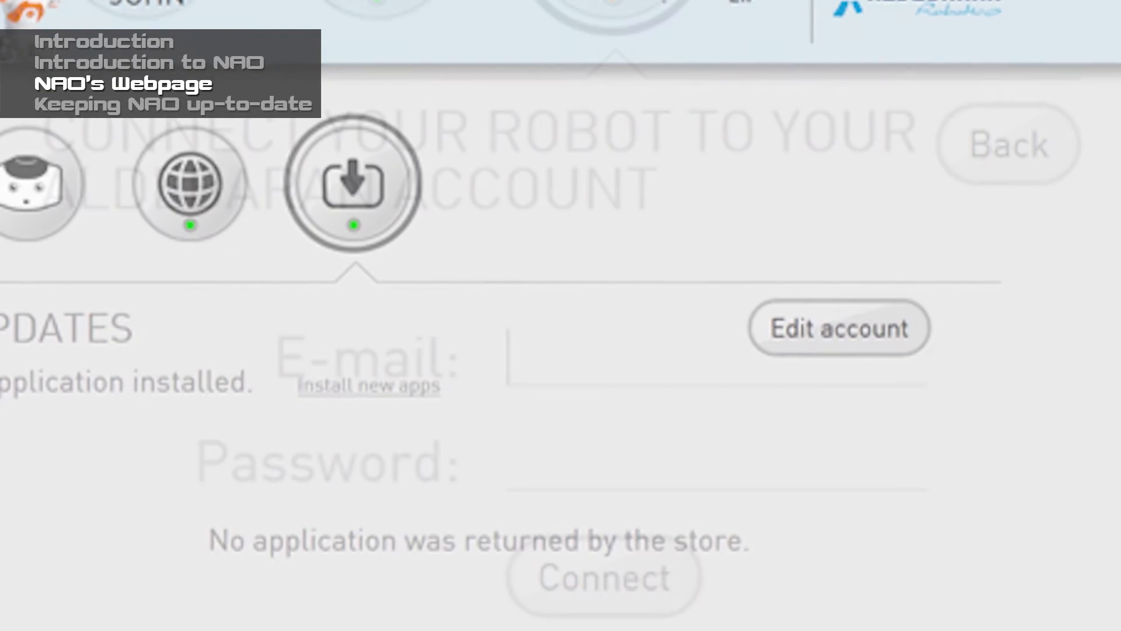